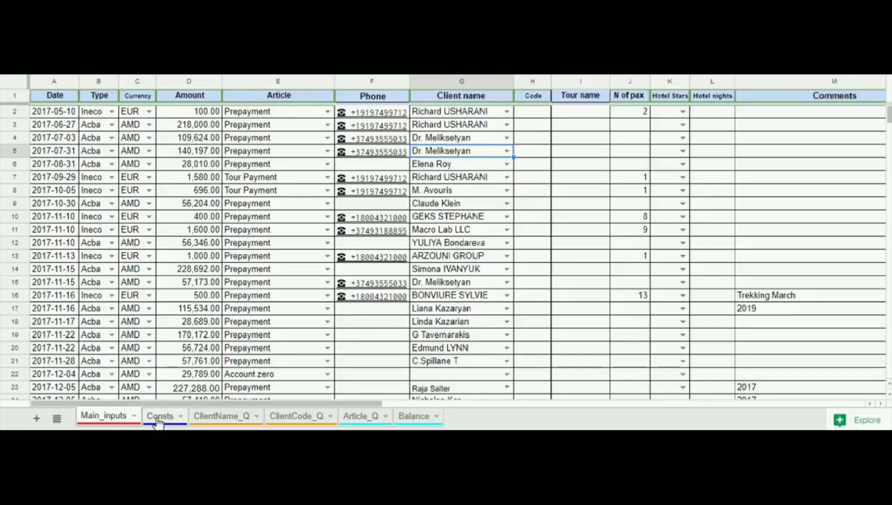
Look over the Consts sheet, then return to the Main_inputs sheet.
left_click(160, 415)
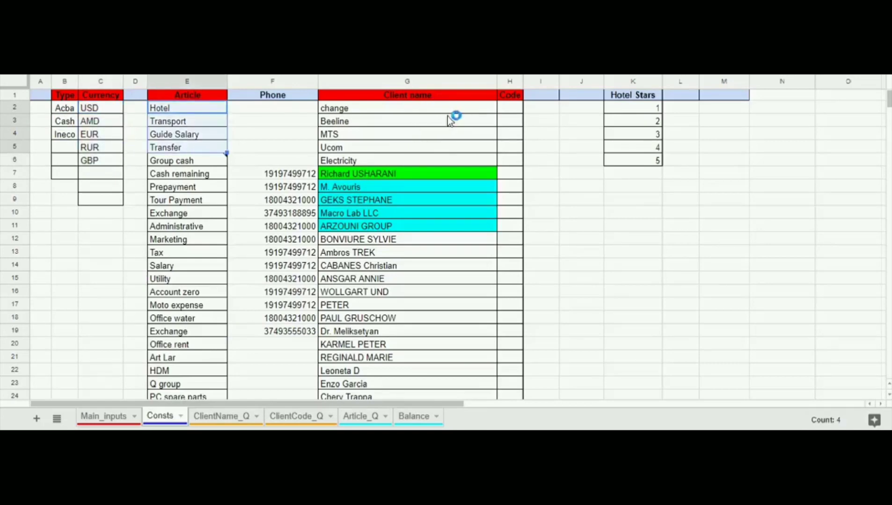
left_click(378, 173)
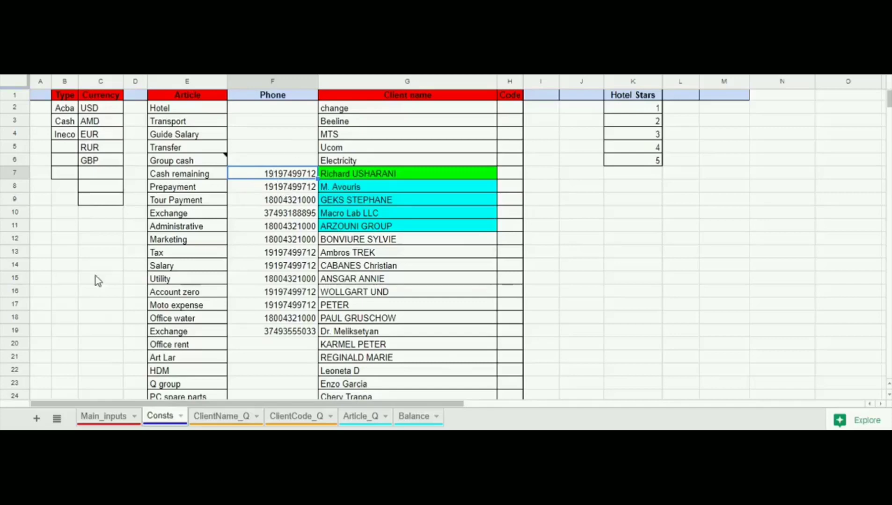
left_click(103, 416)
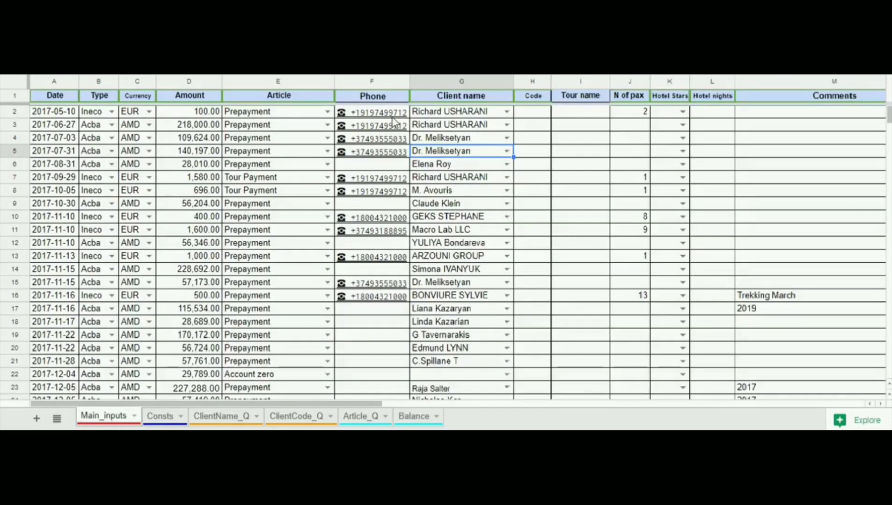
mouse_move(372, 124)
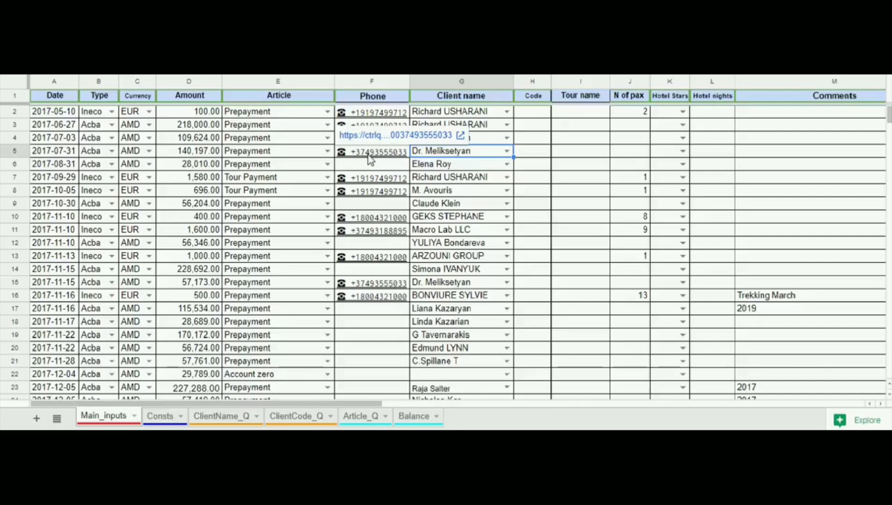
mouse_move(382, 137)
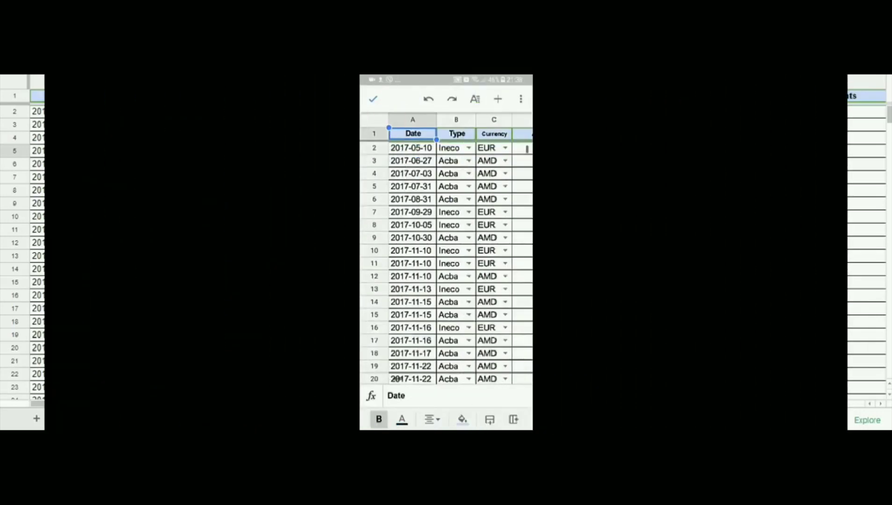
Scroll to the Phone column and launch the dialer with a client's linked number.
scroll("right", 3)
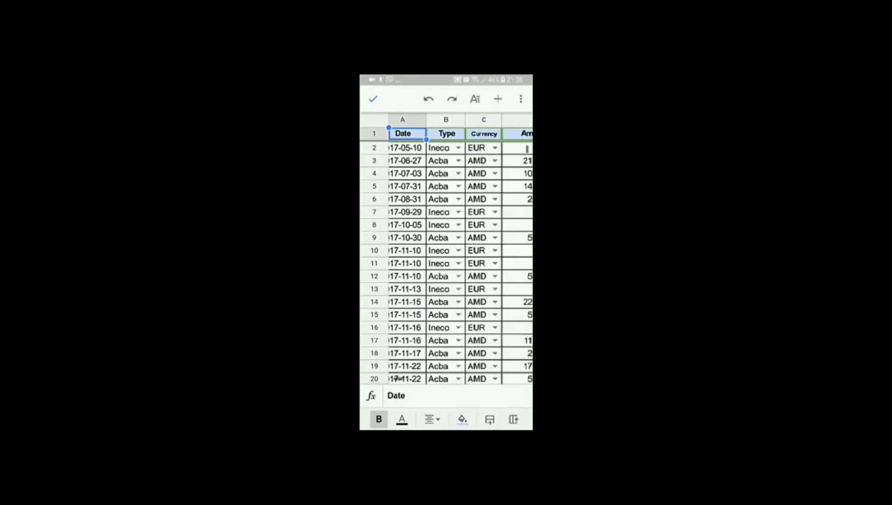
scroll("right", 3)
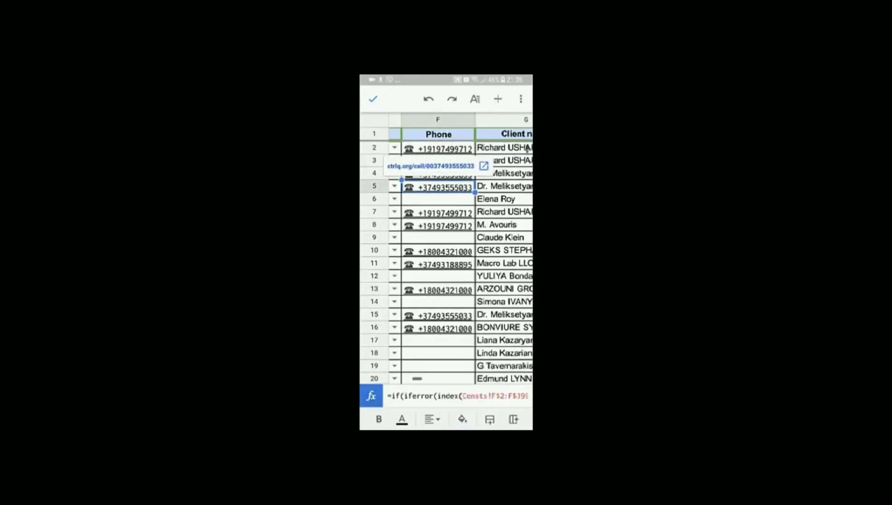
left_click(483, 166)
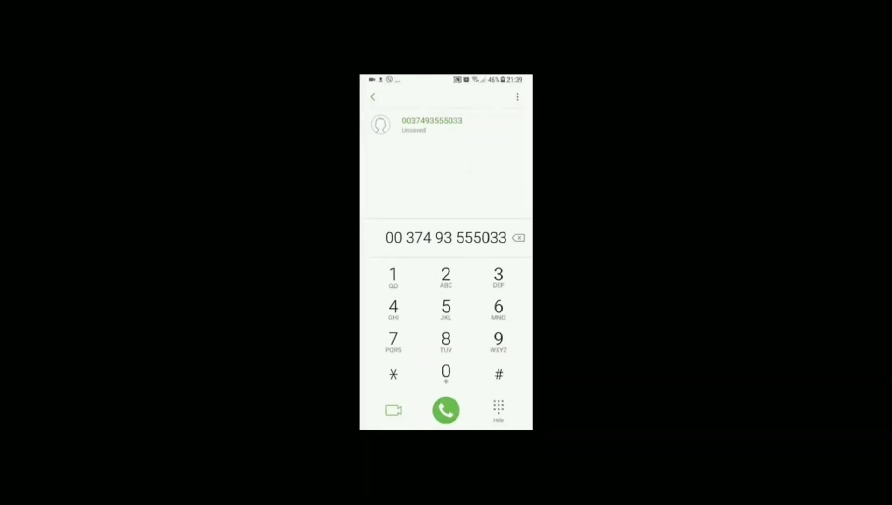
left_click(446, 411)
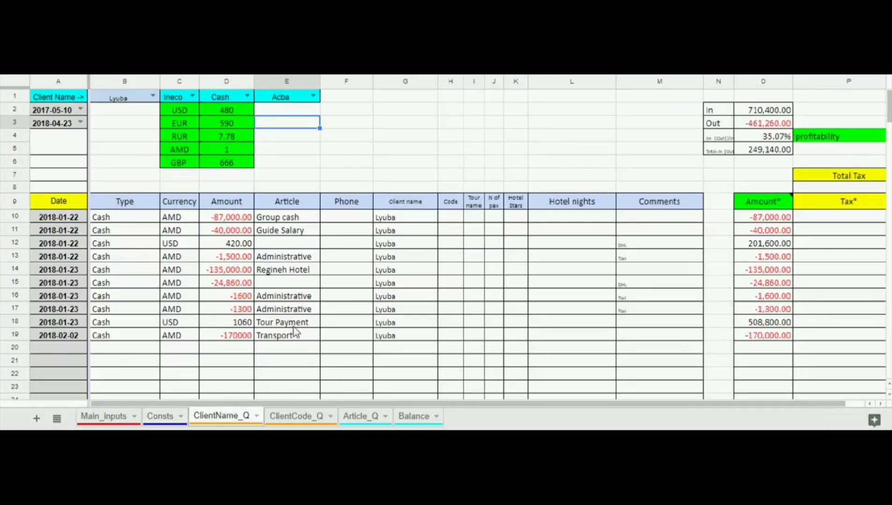
mouse_move(148, 101)
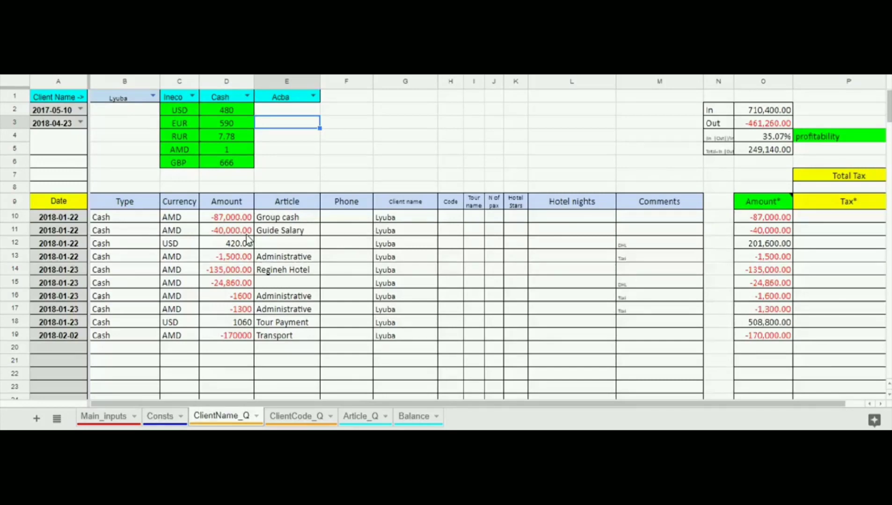
mouse_move(242, 241)
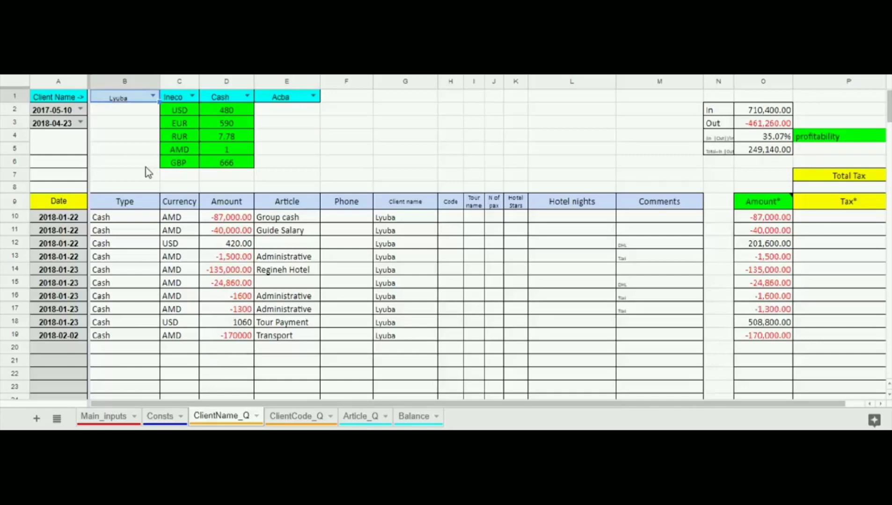
mouse_move(264, 98)
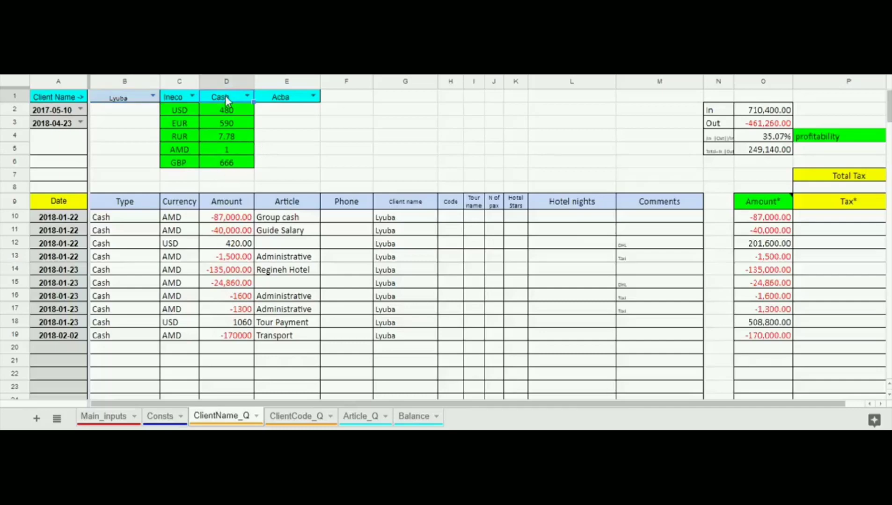
left_click(226, 97)
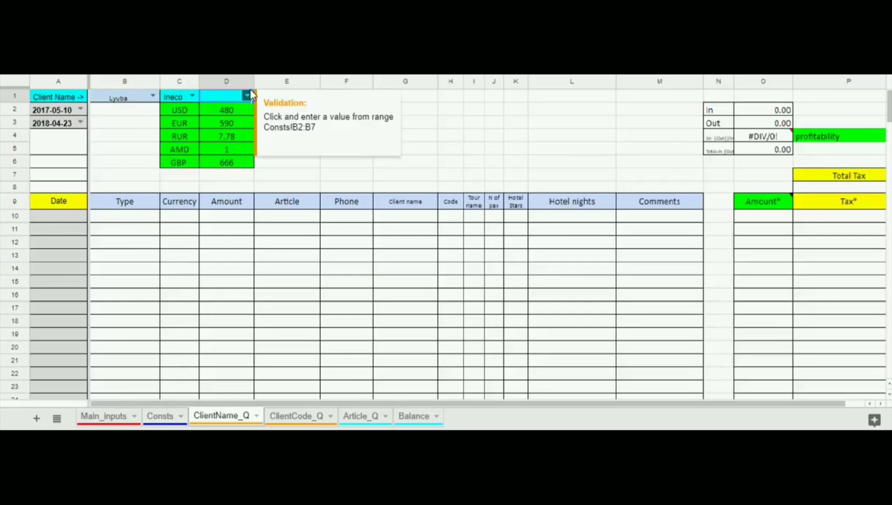
left_click(226, 97)
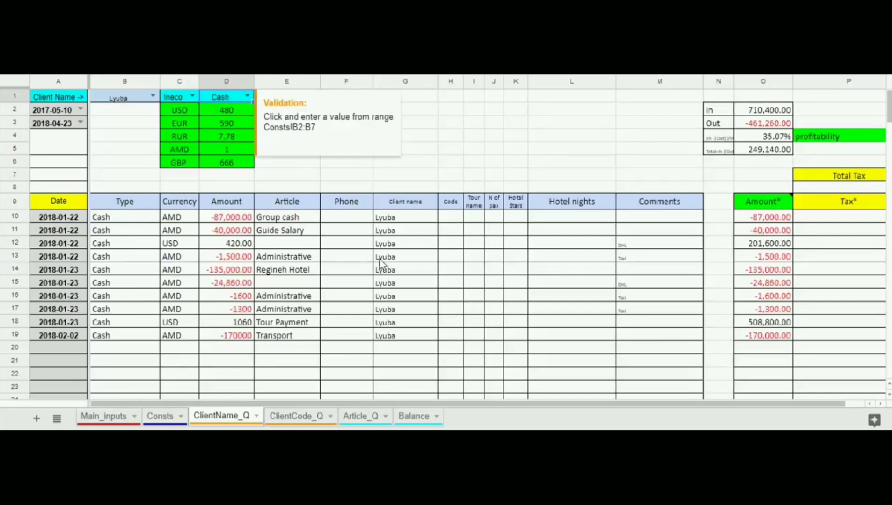
left_click(285, 97)
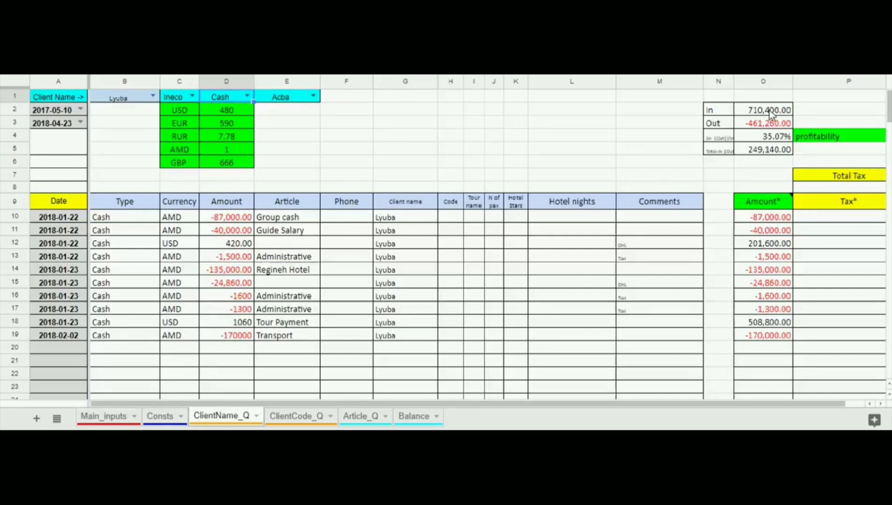
left_click(763, 110)
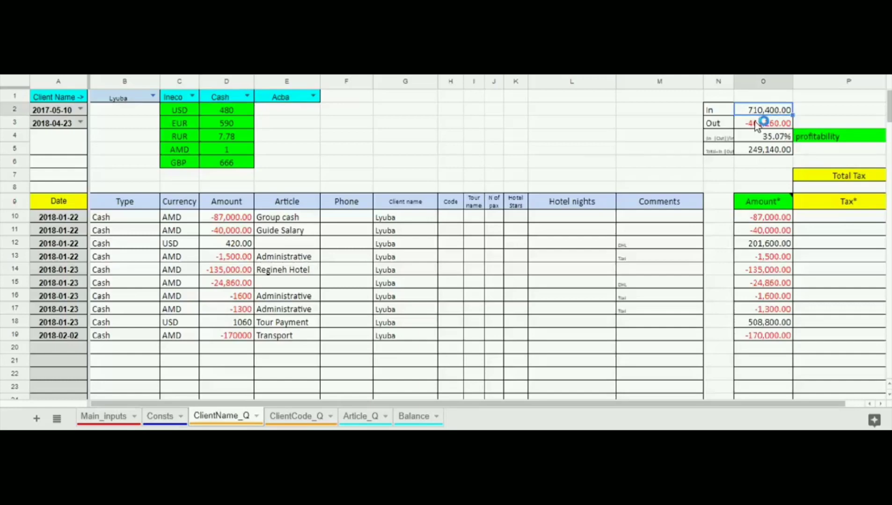
mouse_move(263, 116)
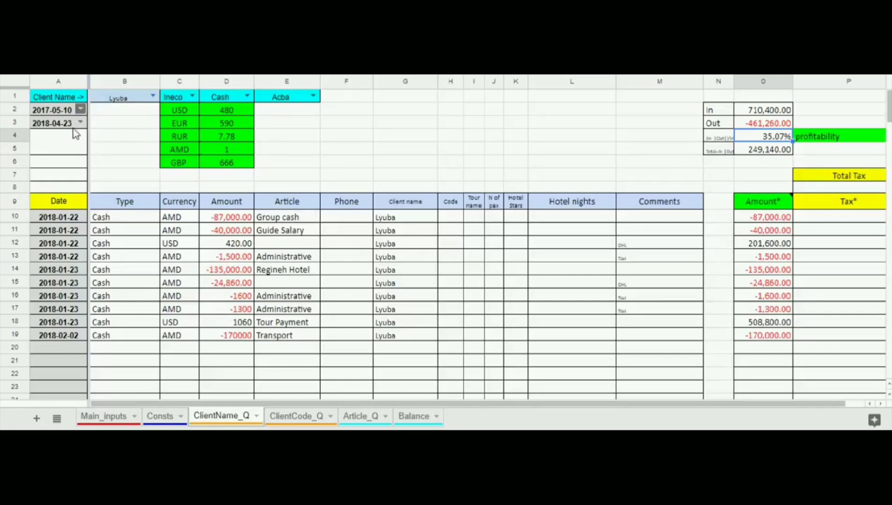
Narrow Lyuba's report dates to 2018-01-01 through 2018-01-31.
left_click(79, 123)
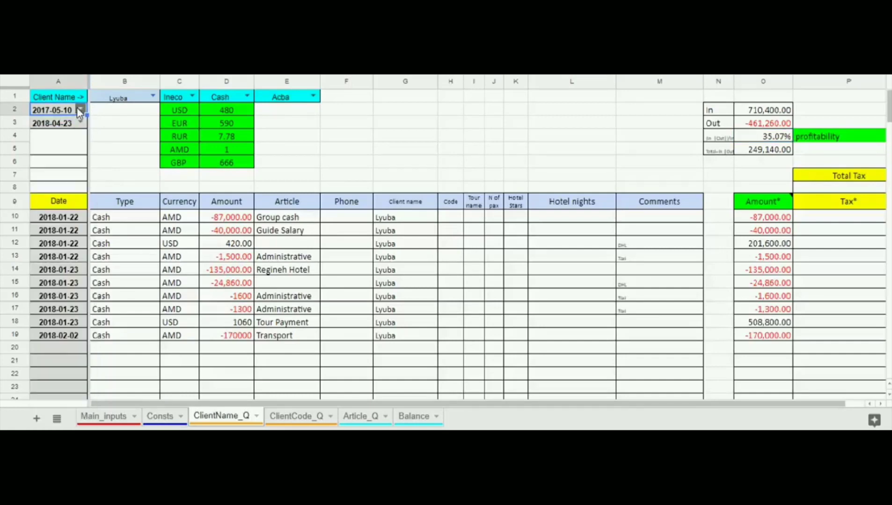
left_click(81, 110)
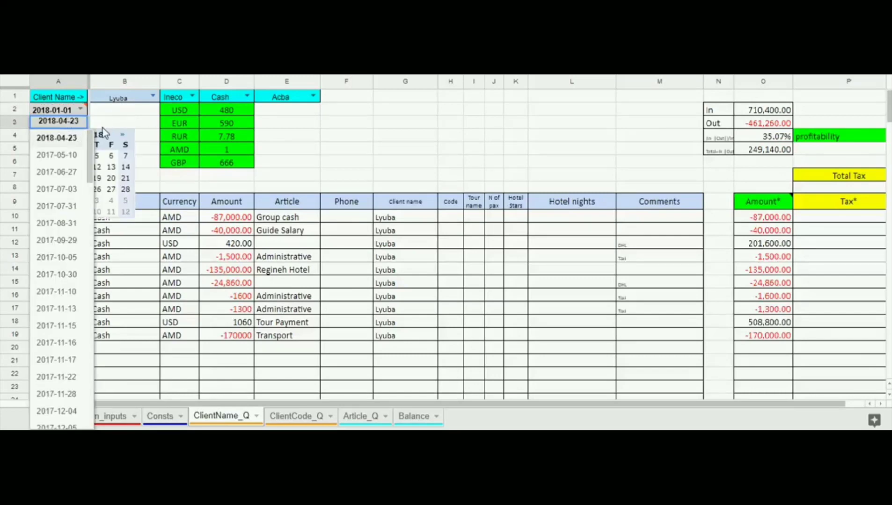
left_click(57, 121)
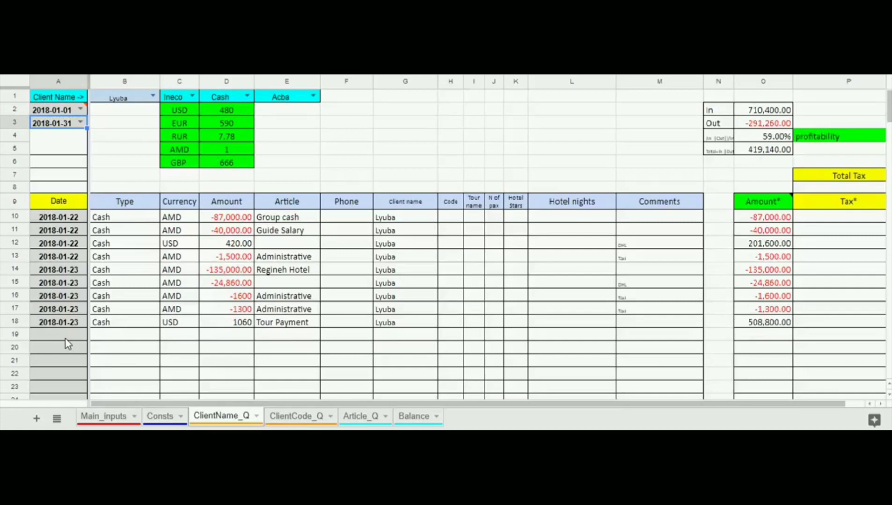
mouse_move(88, 347)
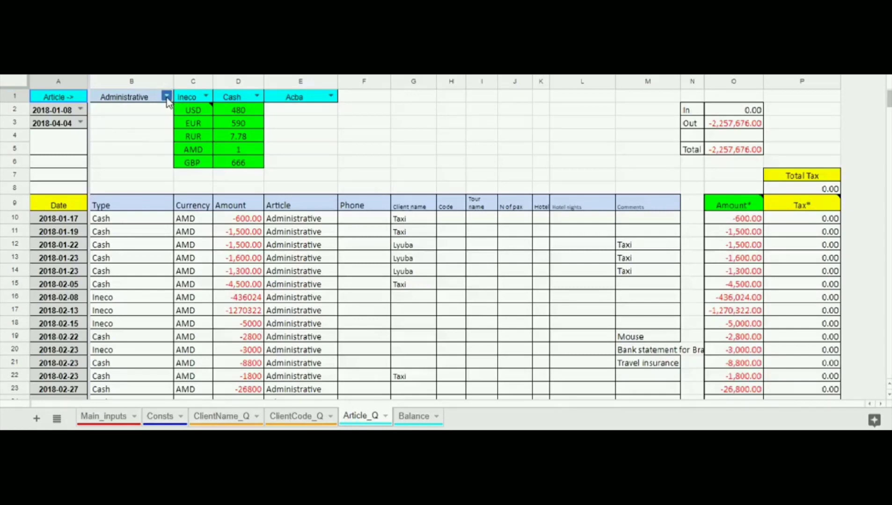
Filter Article_Q by Transport, listing two expenses totaling -290,000.
left_click(167, 96)
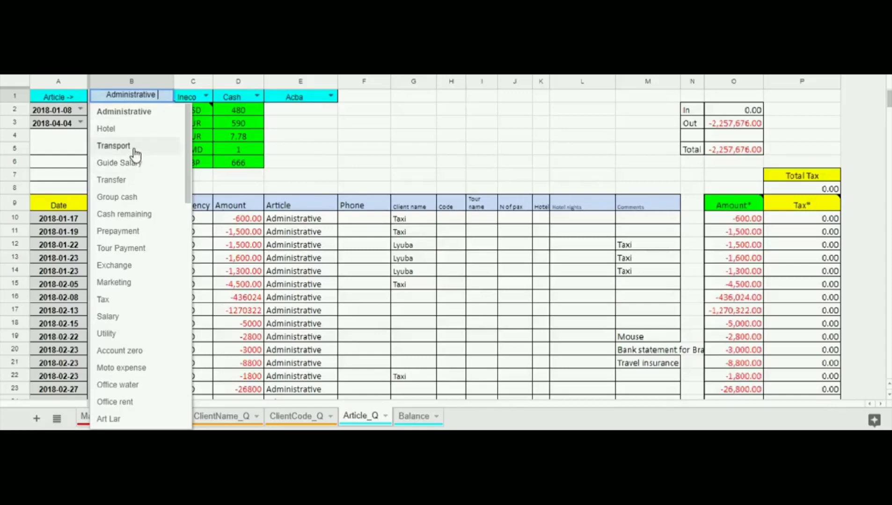
left_click(114, 145)
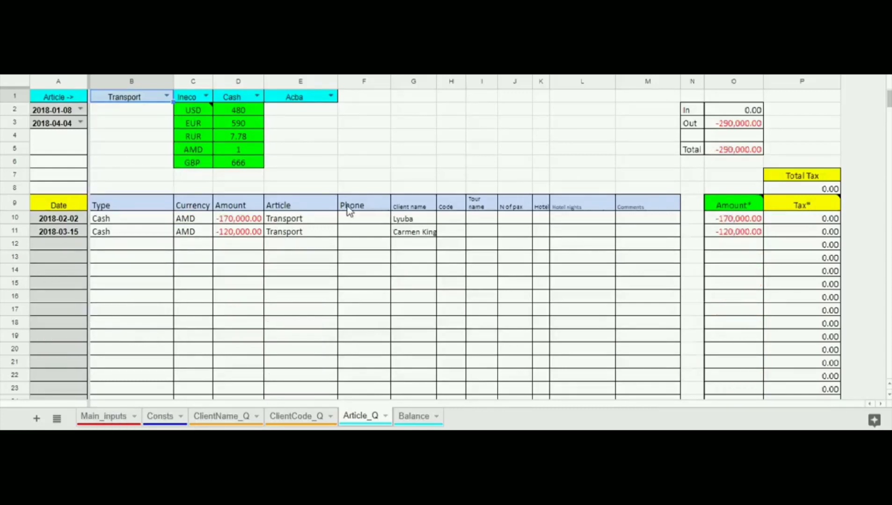
left_click(413, 416)
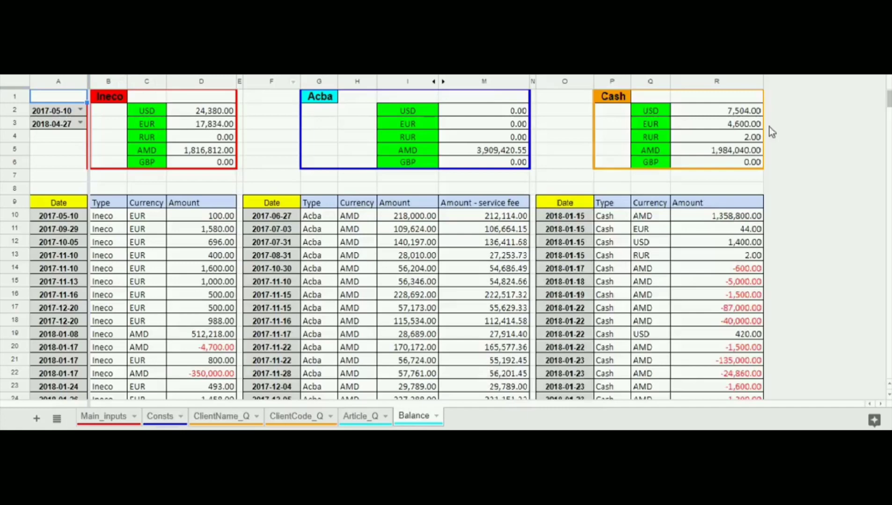
mouse_move(171, 137)
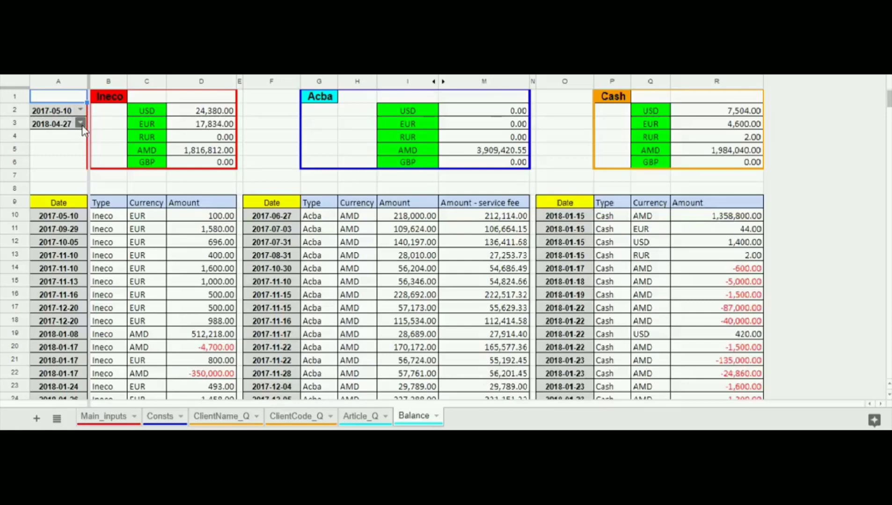
Open the Balance sheet's A3 end-date list and scroll through the dates.
left_click(80, 124)
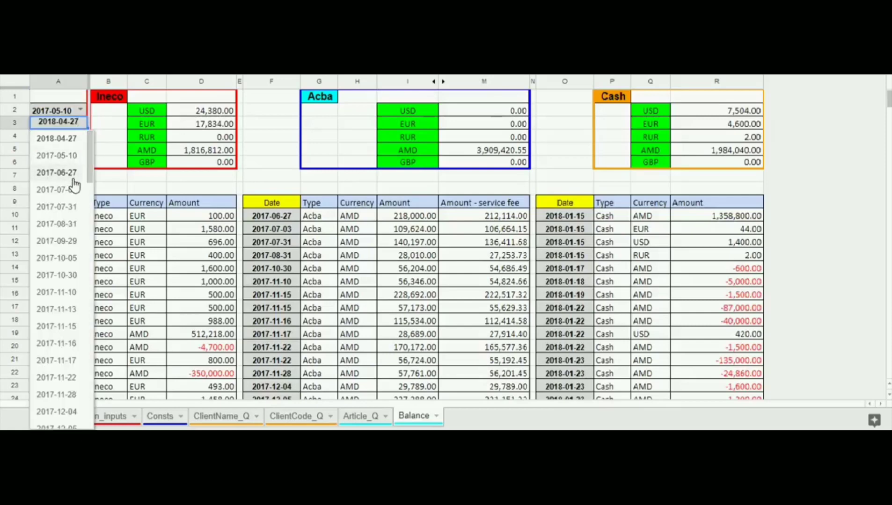
scroll("down", 3)
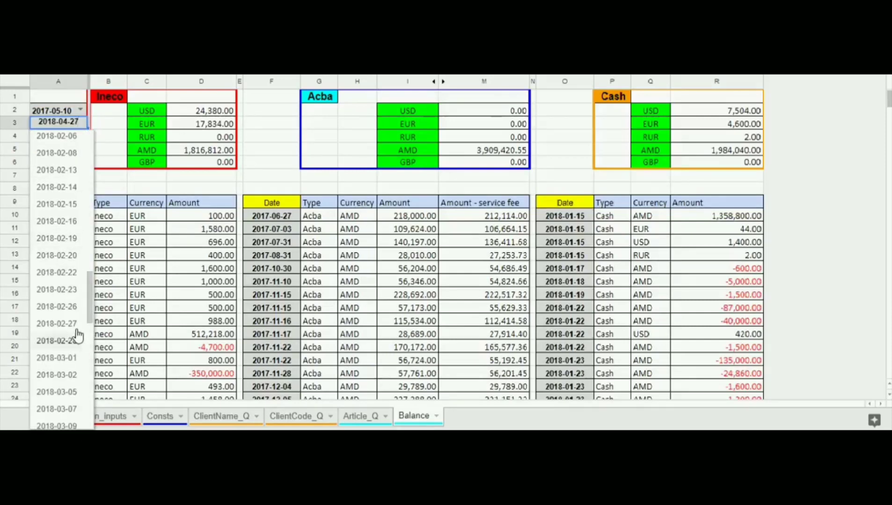